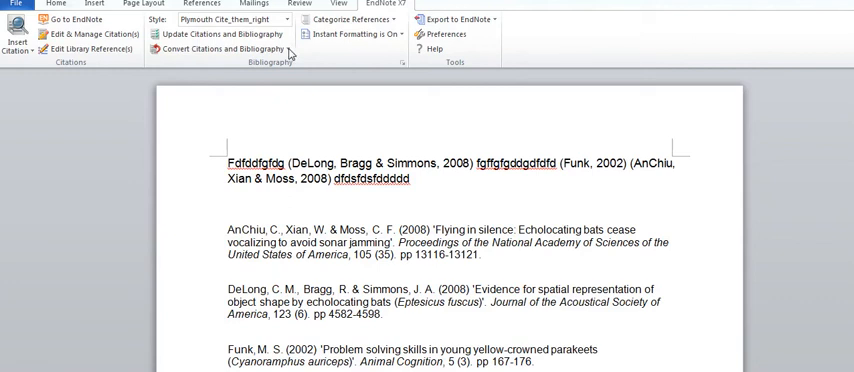
{"action": "mouse_move", "coordinate": [218, 48]}
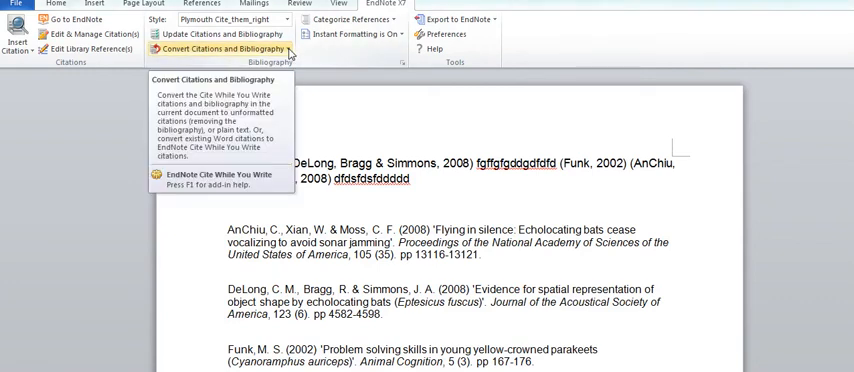
Show the Convert Citations and Bibliography options on the EndNote X7 tab
{"action": "left_click", "coordinate": [220, 48]}
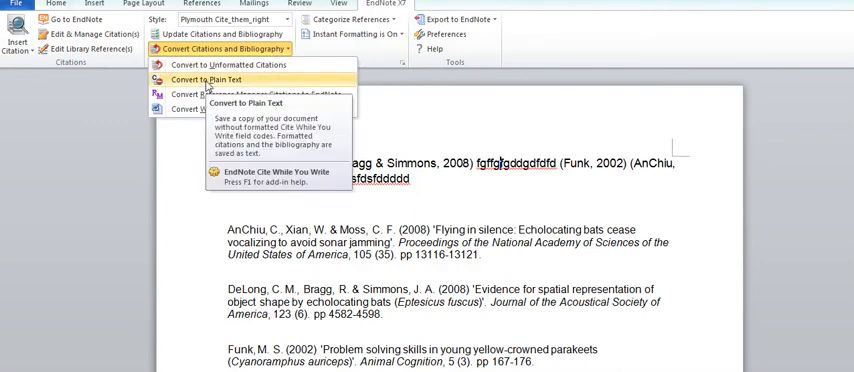
Convert the citations and reference list to plain text in a new document copy
{"action": "left_click", "coordinate": [208, 80]}
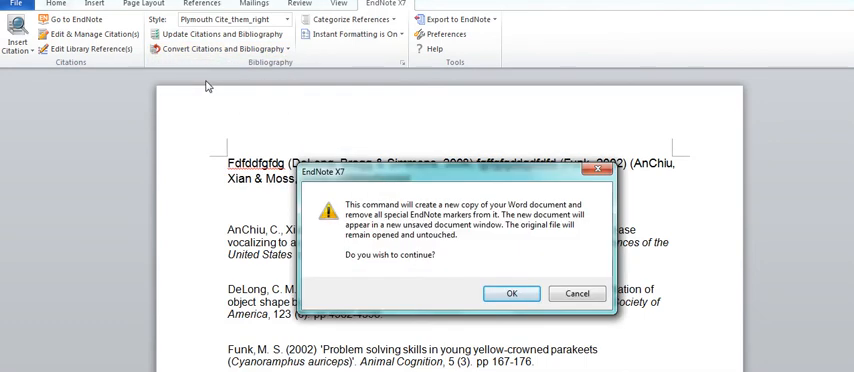
{"action": "mouse_move", "coordinate": [176, 90]}
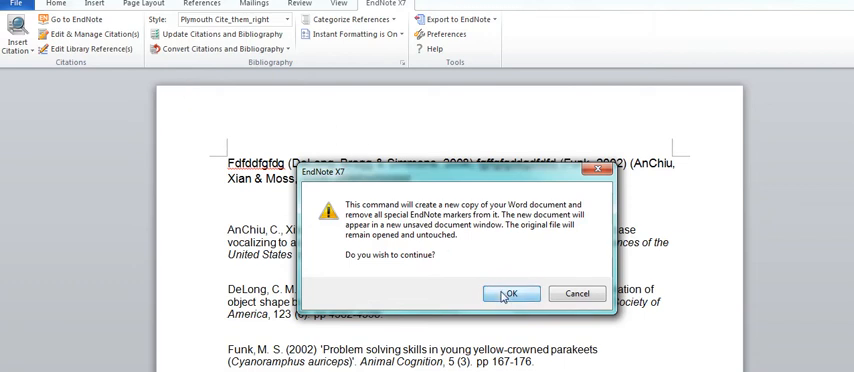
{"action": "left_click", "coordinate": [512, 292]}
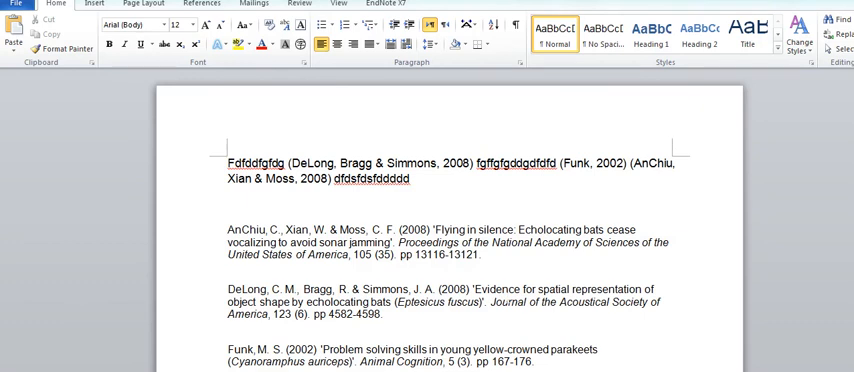